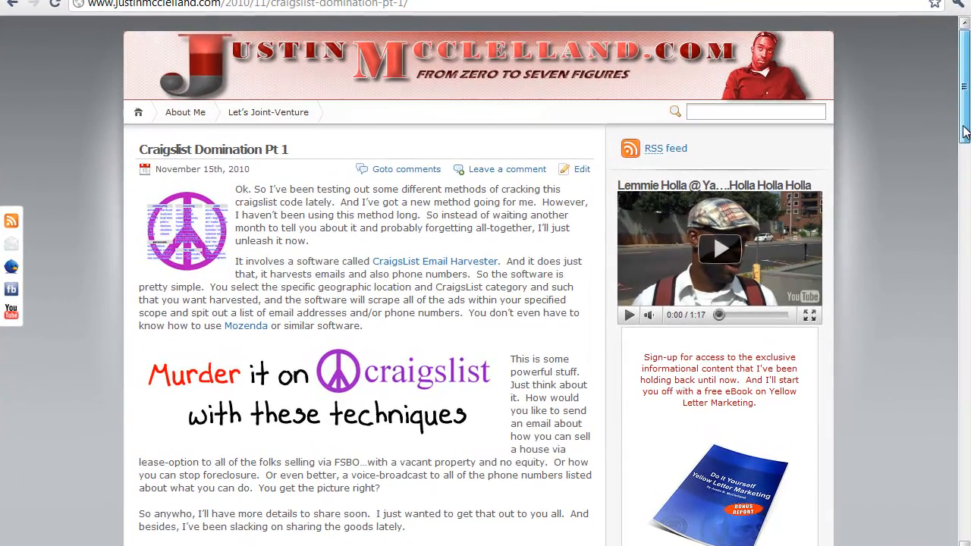
# Submit a Random.org draw for one integer between 1 and 12 via Get Numbers
pyautogui.scroll(-3)
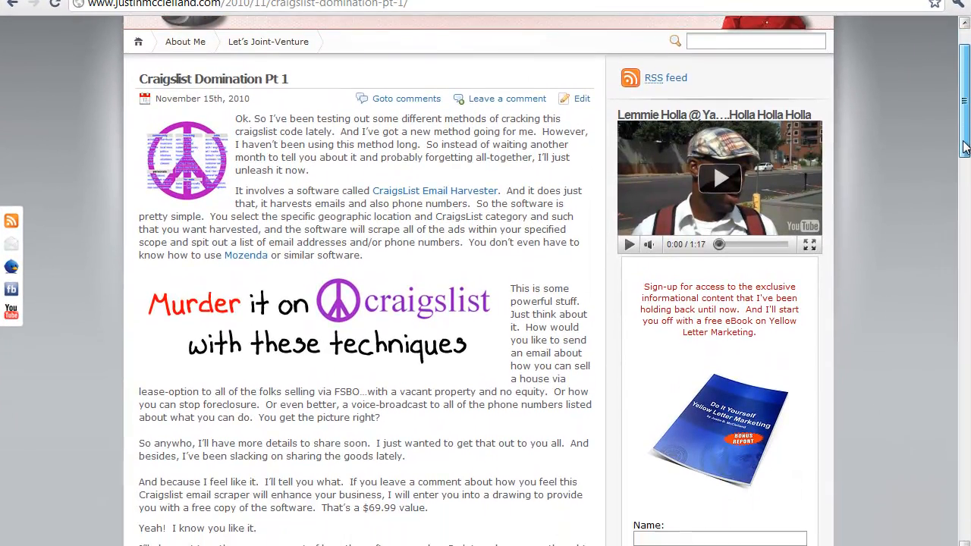
pyautogui.scroll(-3)
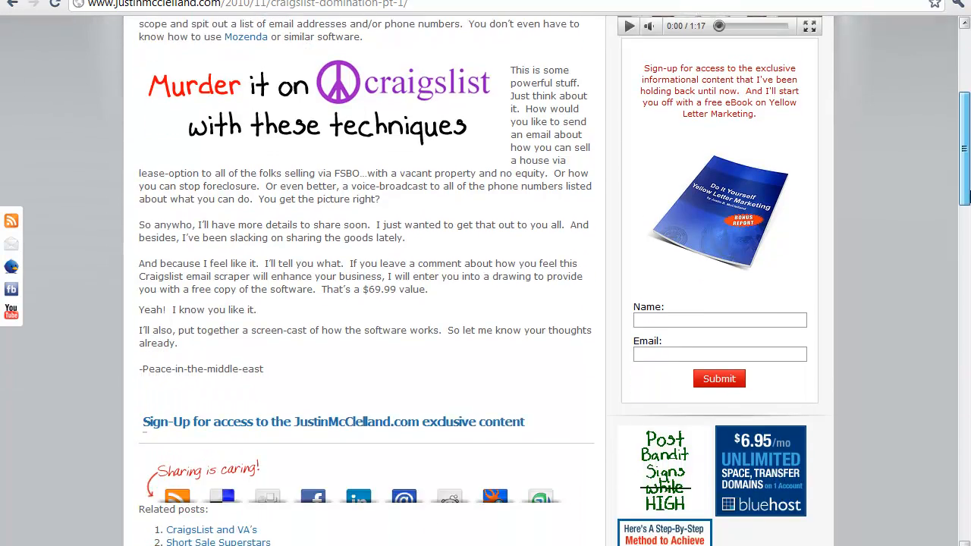
pyautogui.scroll(-3)
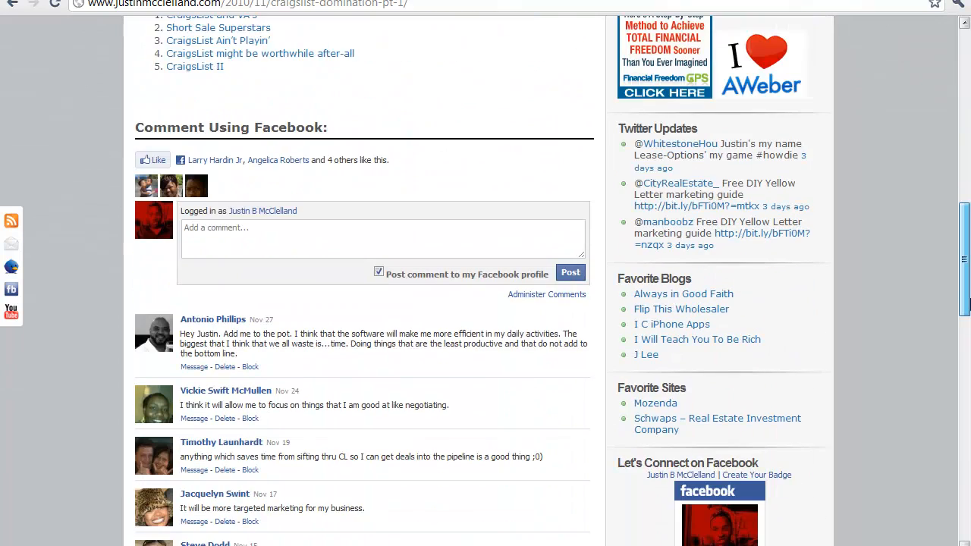
pyautogui.scroll(-3)
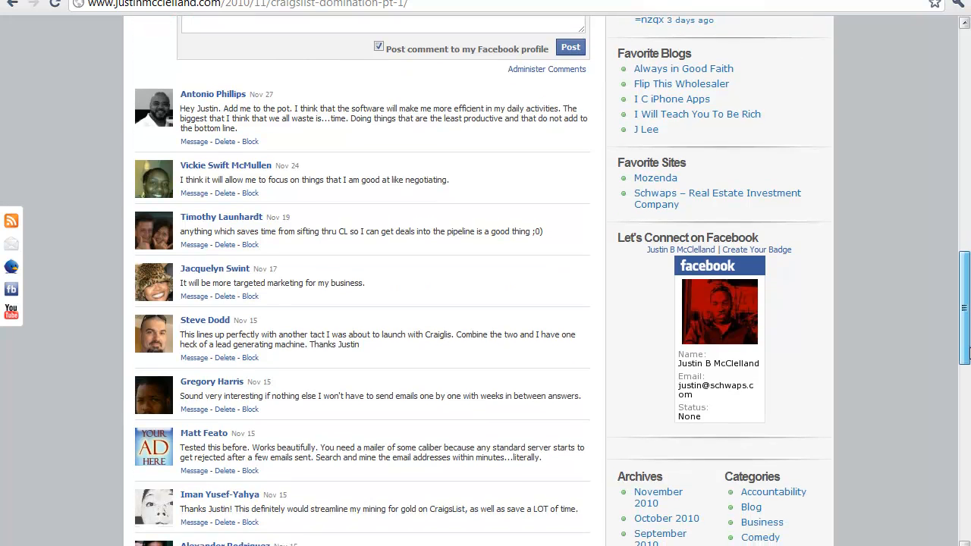
pyautogui.scroll(-3)
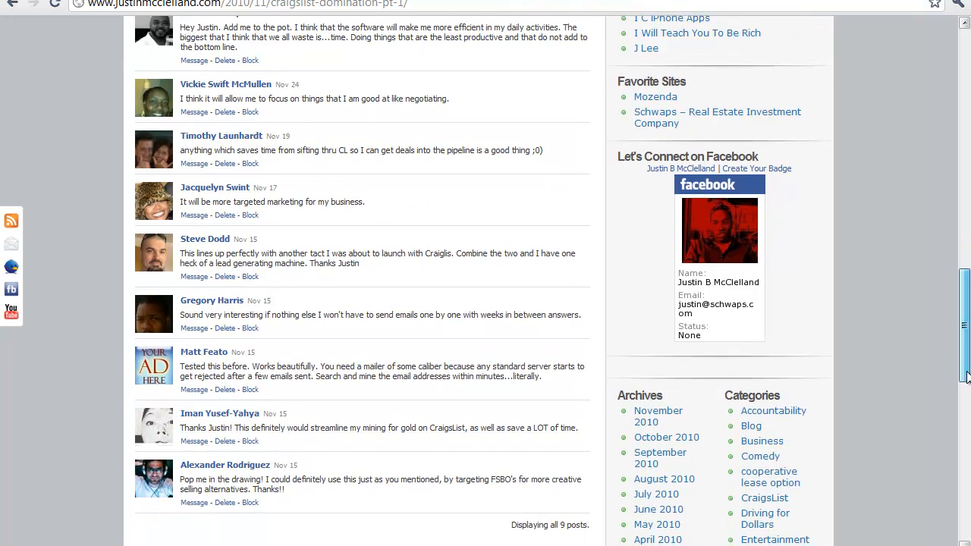
pyautogui.scroll(-3)
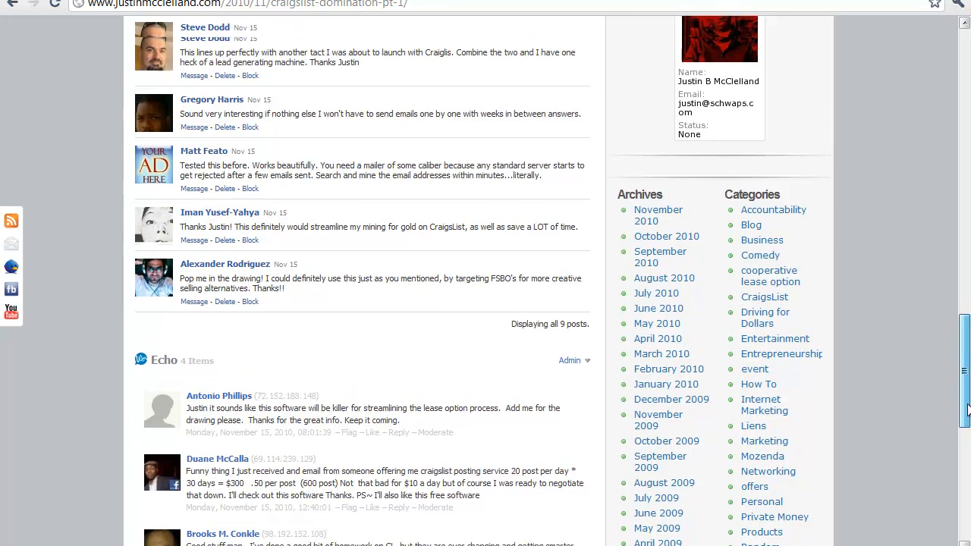
pyautogui.scroll(3)
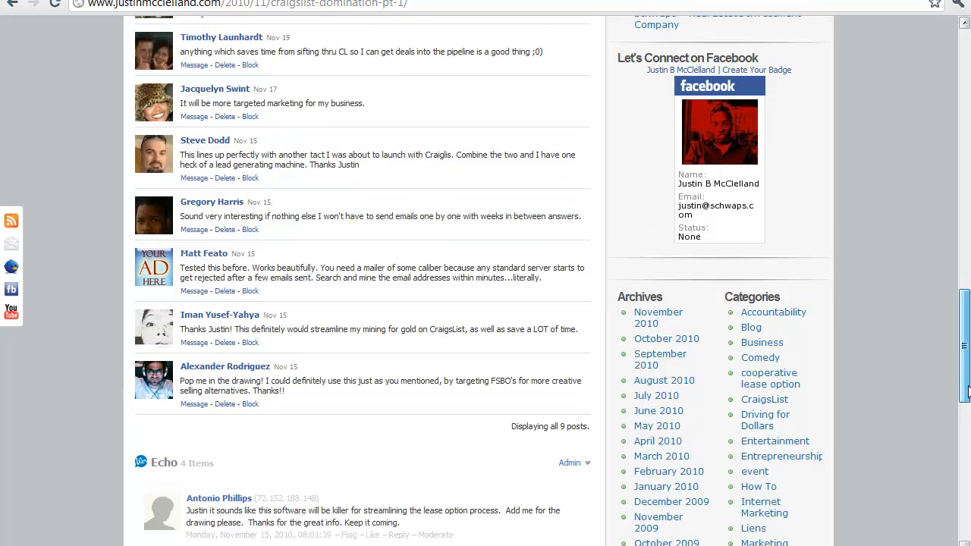
pyautogui.scroll(3)
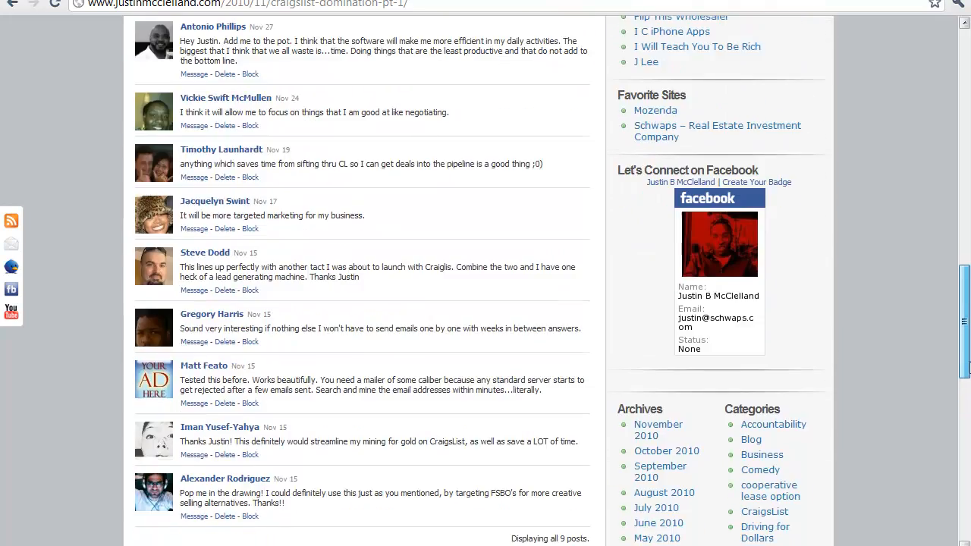
pyautogui.scroll(3)
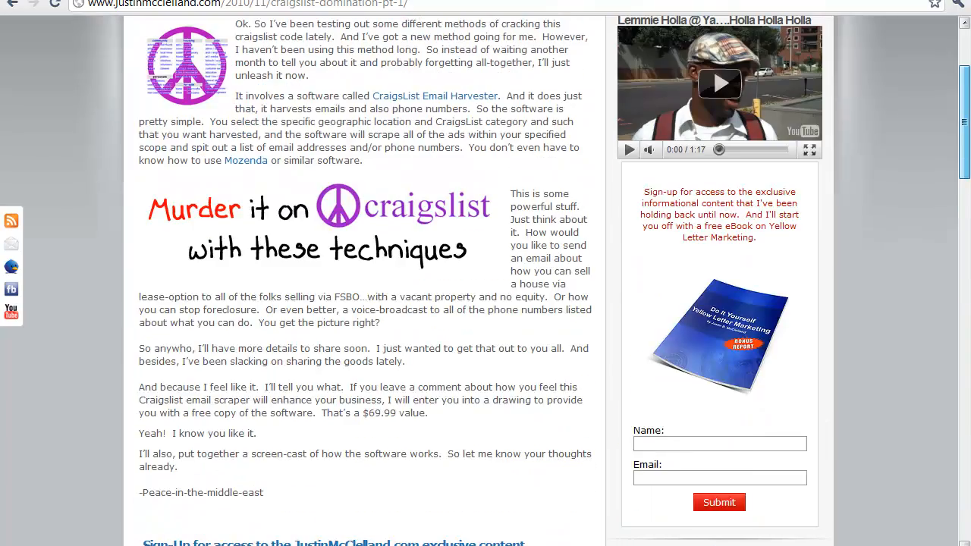
pyautogui.scroll(-3)
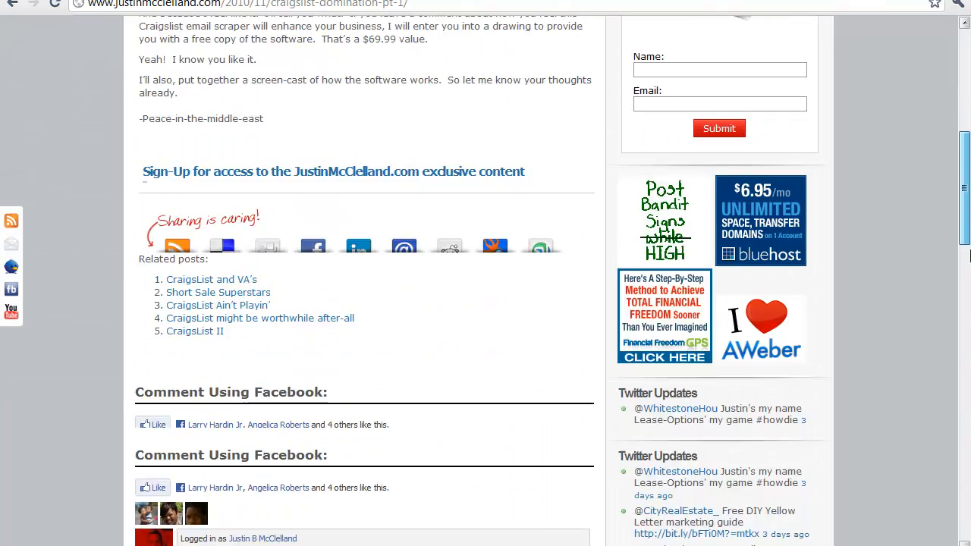
pyautogui.scroll(-3)
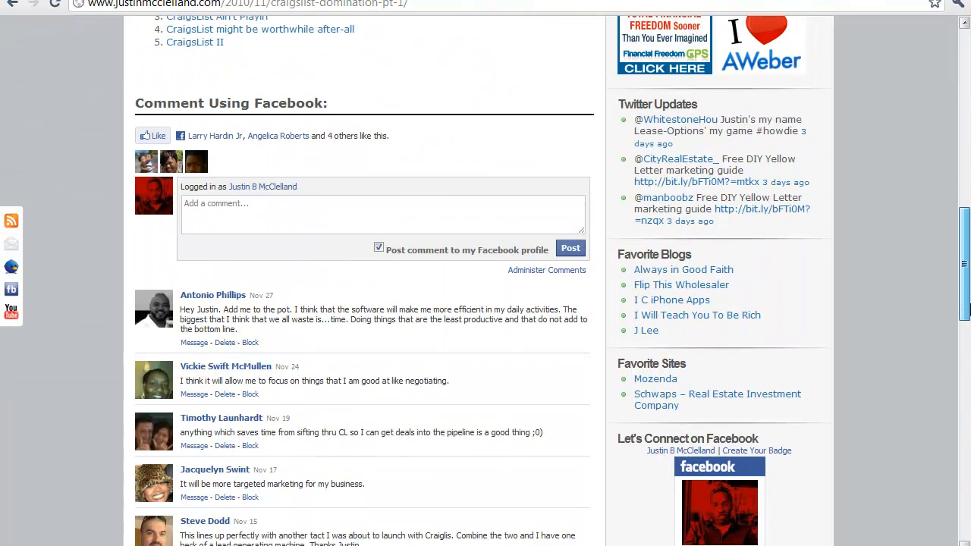
pyautogui.moveTo(153, 307)
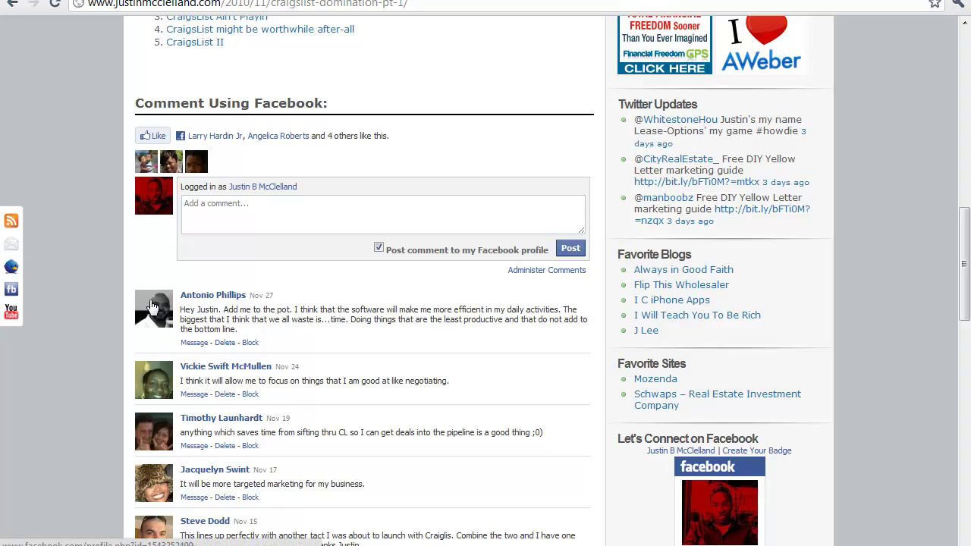
pyautogui.moveTo(140, 376)
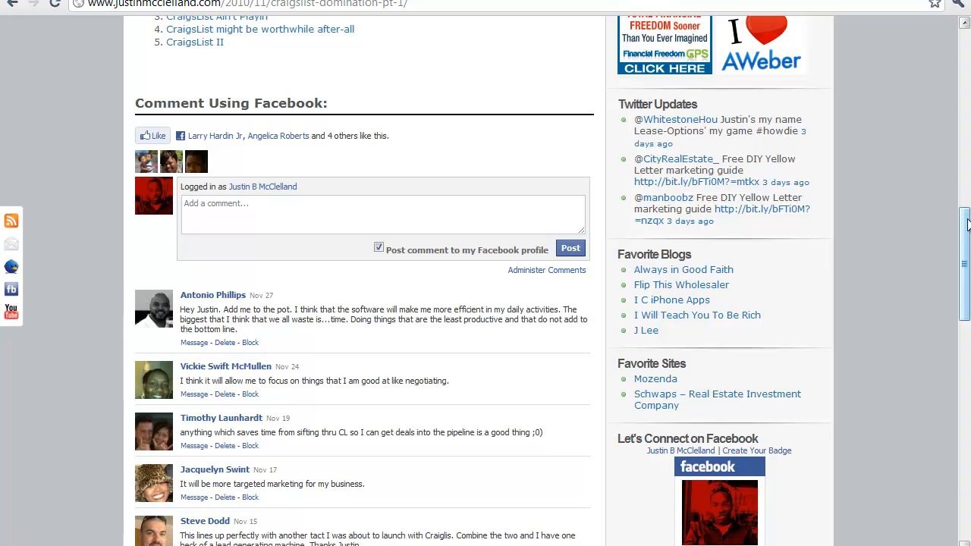
pyautogui.scroll(3)
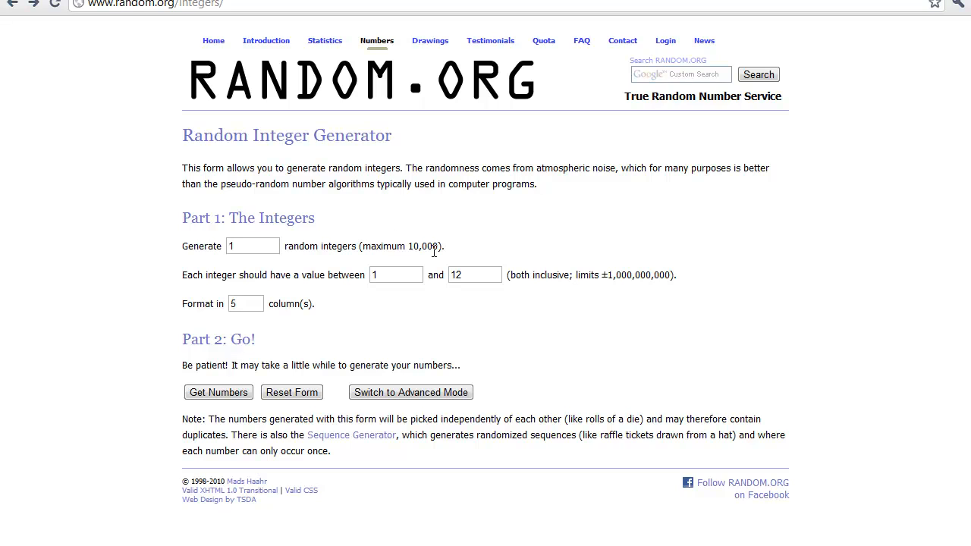
pyautogui.moveTo(405, 275)
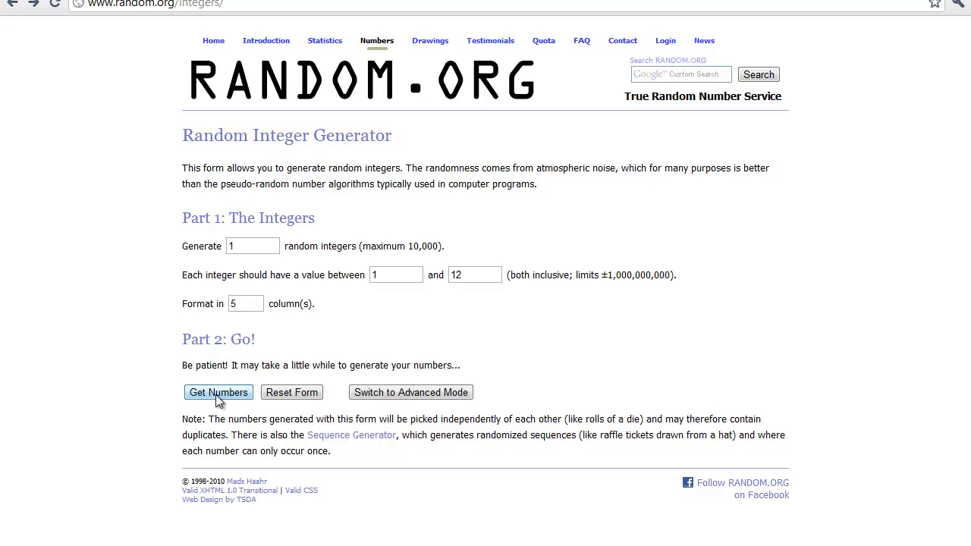
pyautogui.click(218, 392)
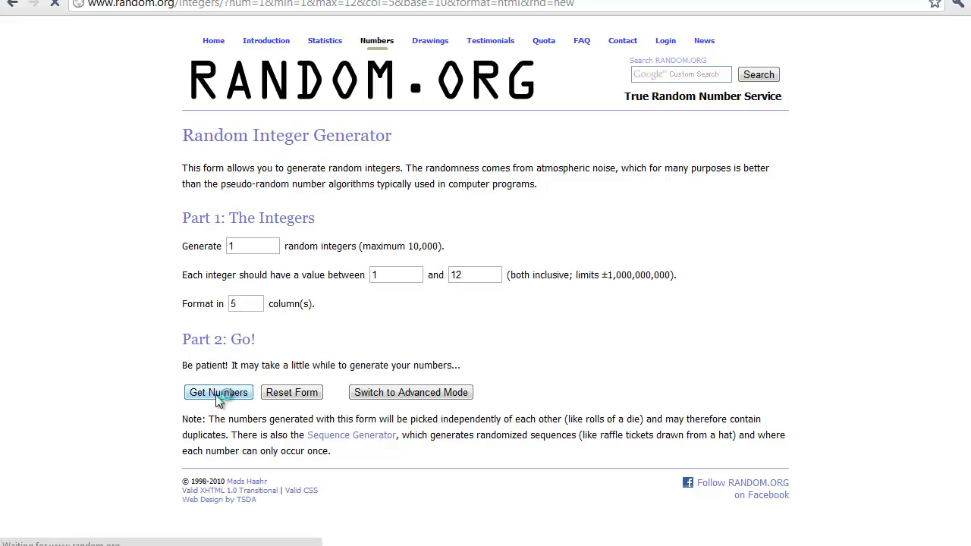
pyautogui.click(219, 391)
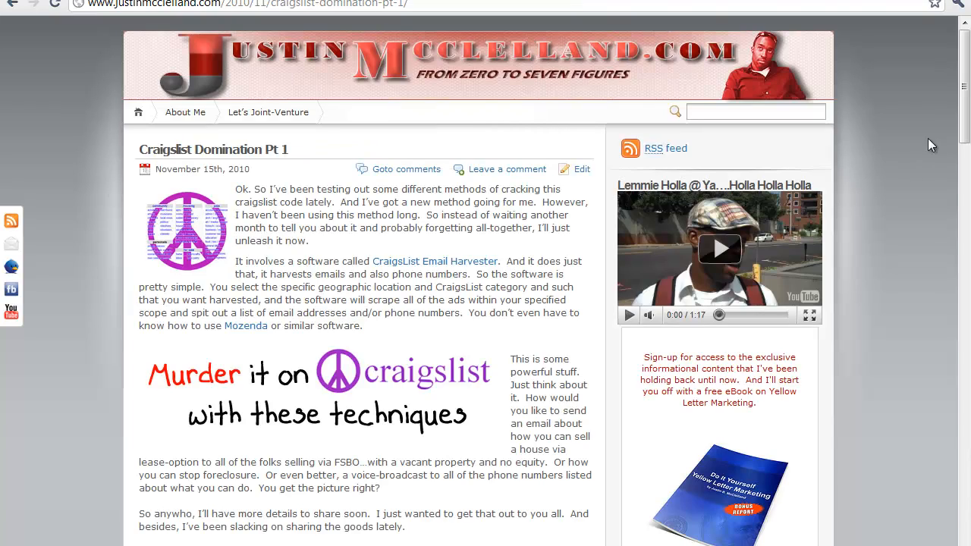
pyautogui.scroll(-3)
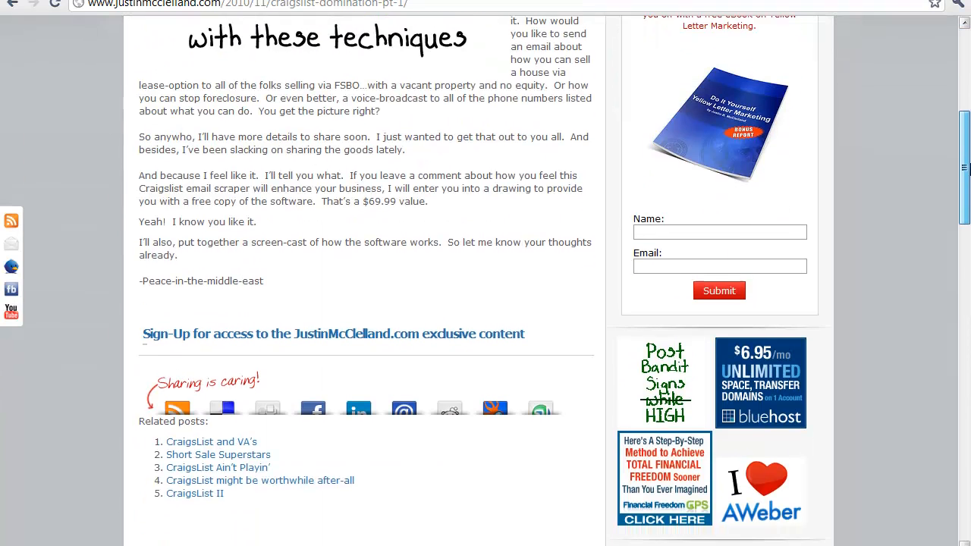
pyautogui.scroll(-3)
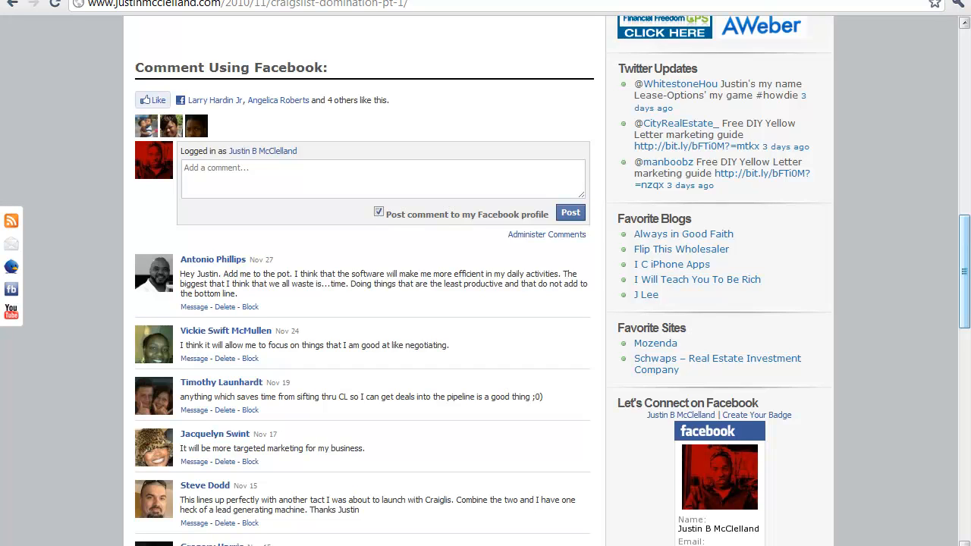
pyautogui.scroll(3)
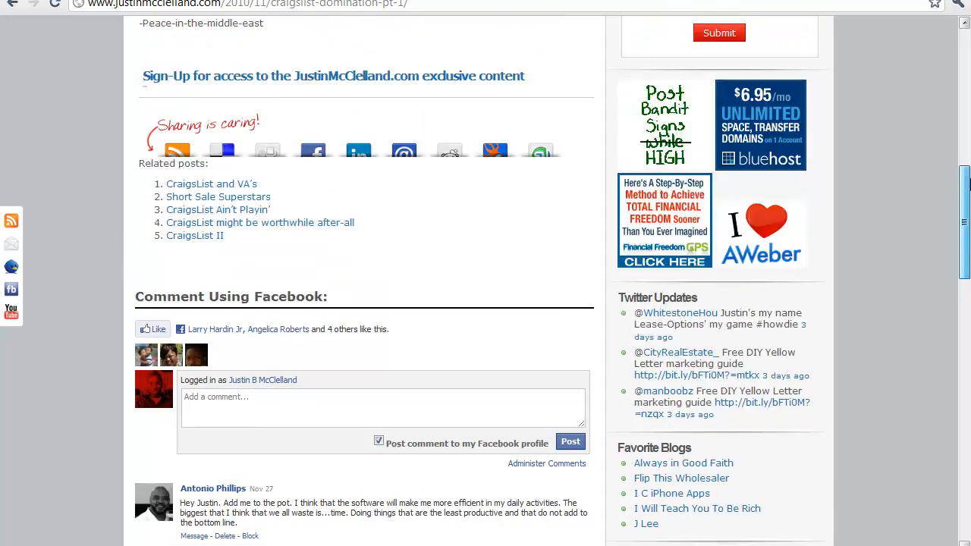
pyautogui.scroll(3)
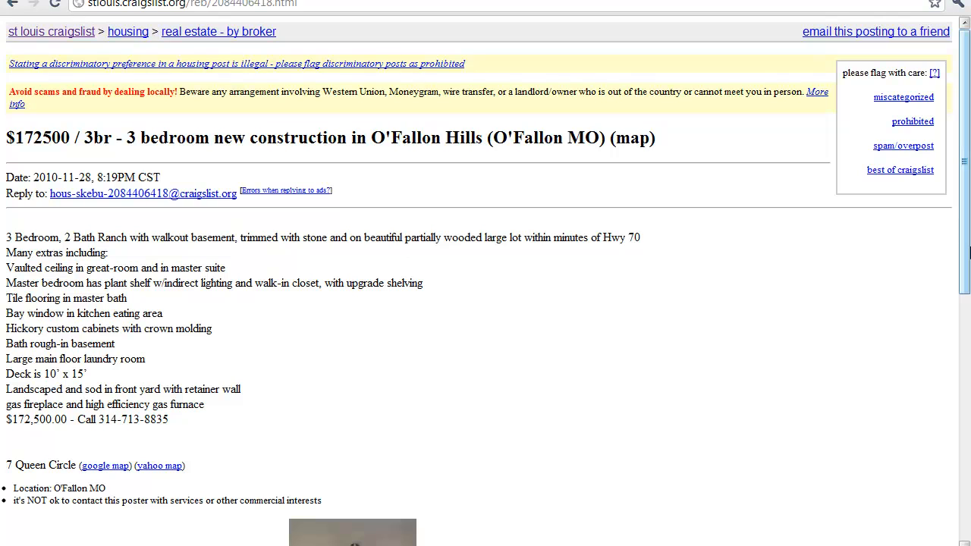
pyautogui.moveTo(944, 254)
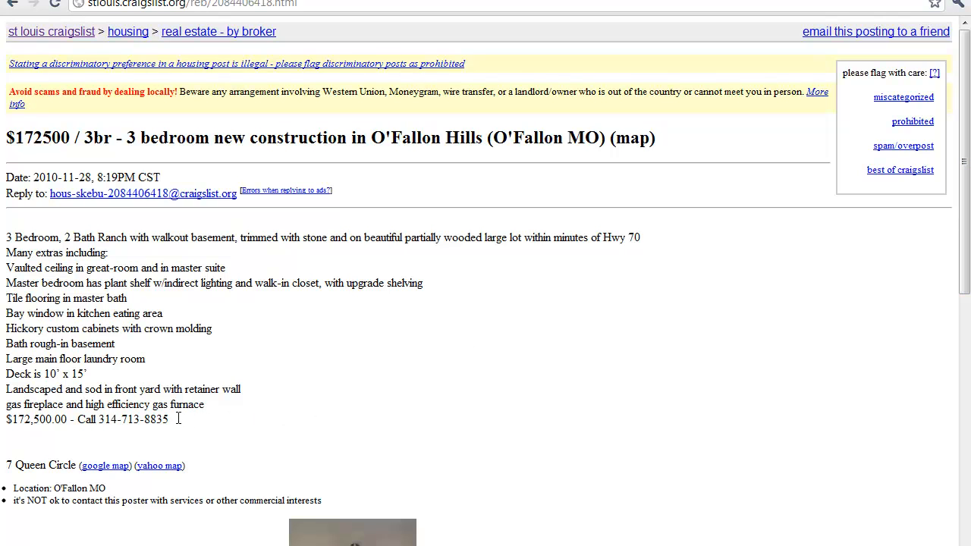
pyautogui.doubleClick(137, 422)
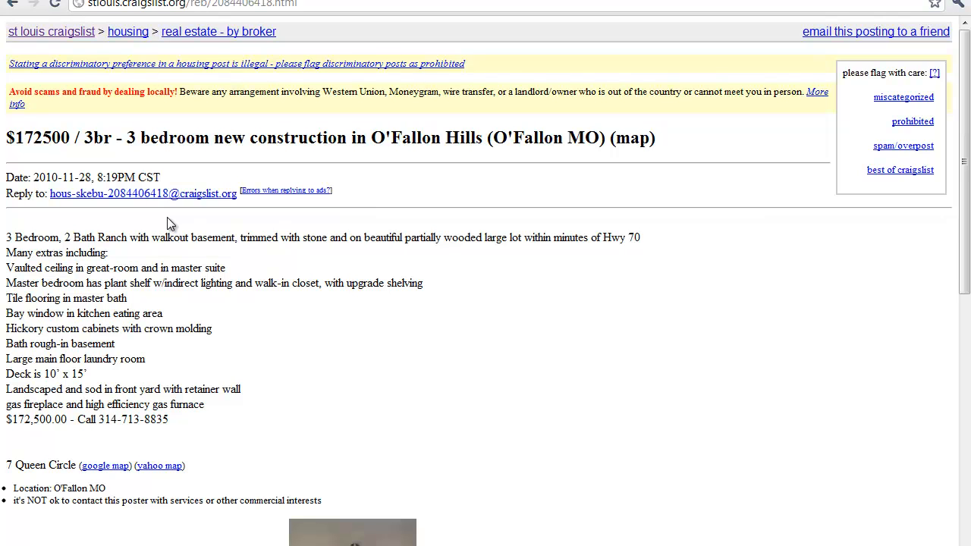
pyautogui.moveTo(157, 207)
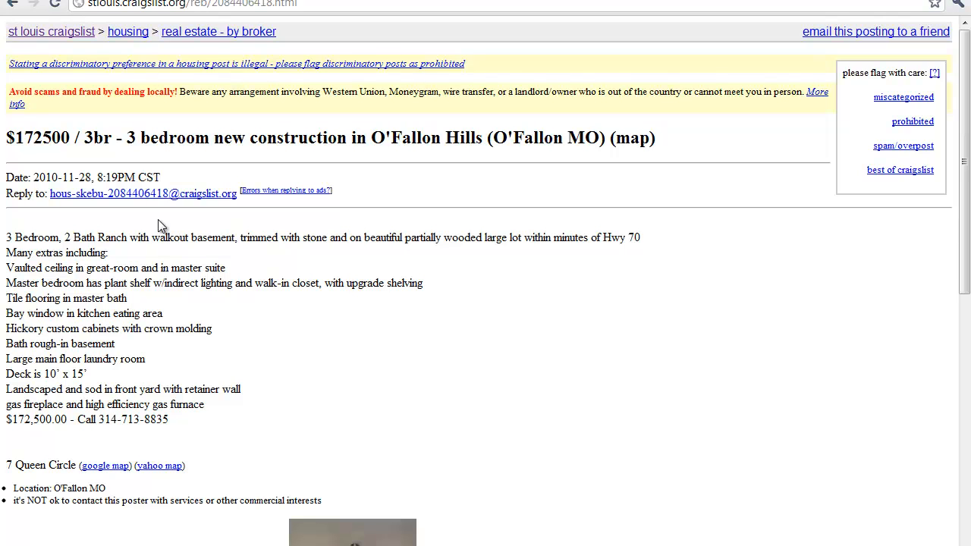
pyautogui.moveTo(490, 298)
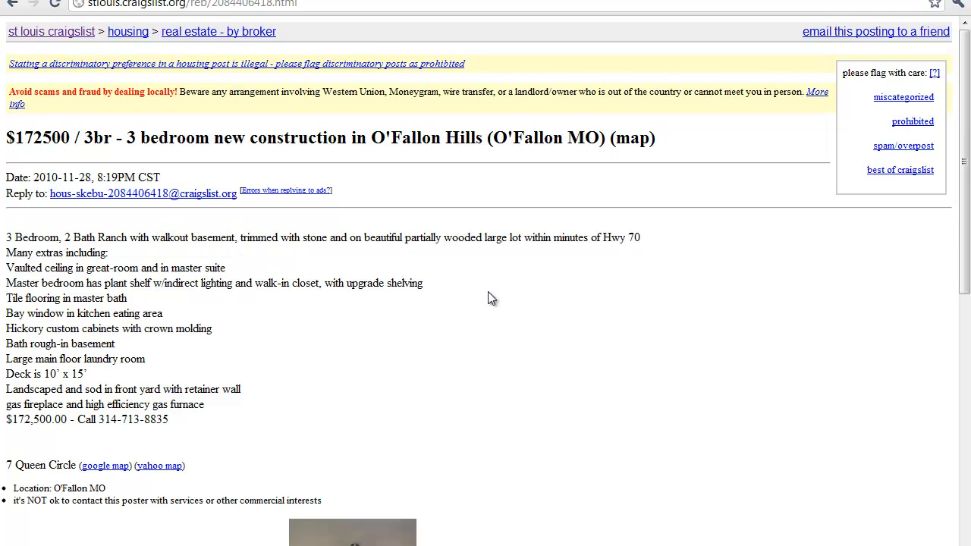
pyautogui.moveTo(553, 352)
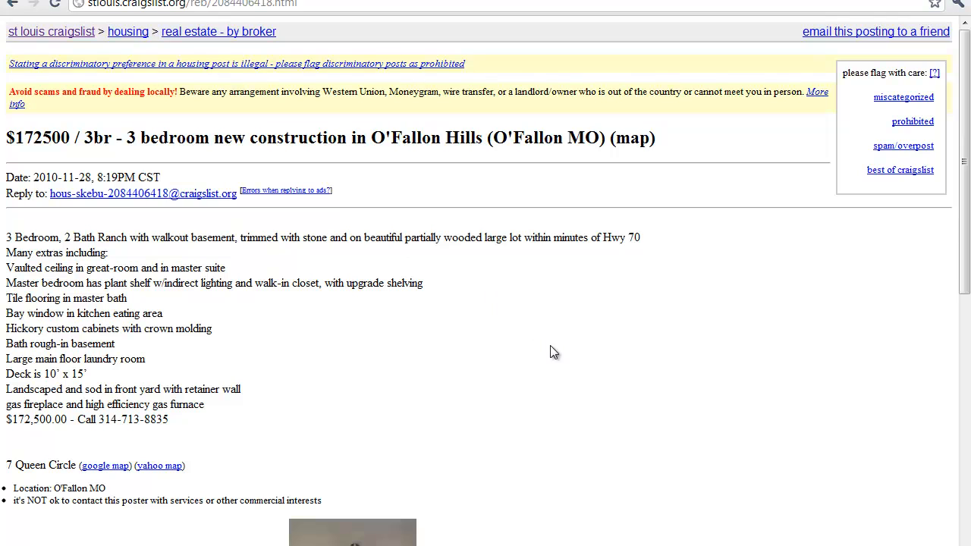
pyautogui.moveTo(619, 73)
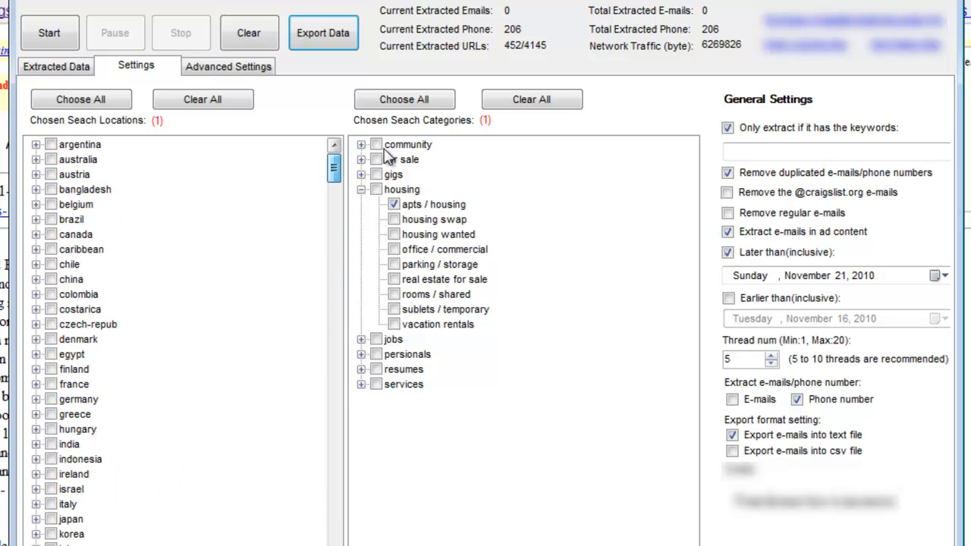
pyautogui.moveTo(334, 167); pyautogui.dragTo(334, 303)
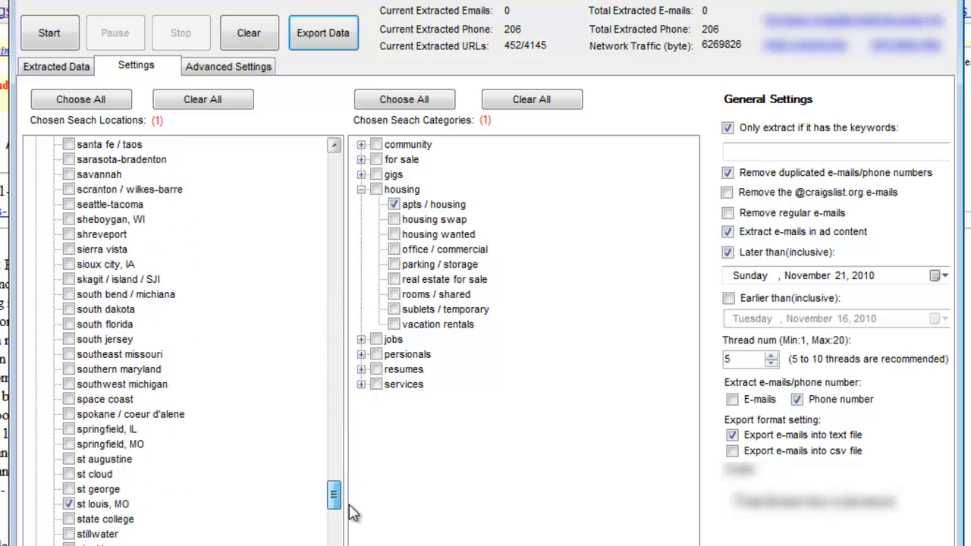
pyautogui.scroll(-3)
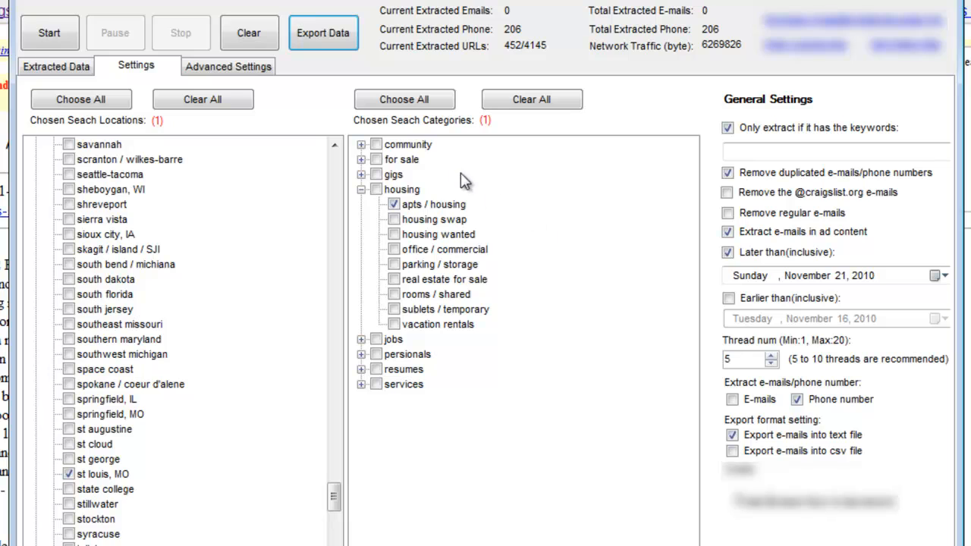
pyautogui.moveTo(461, 443)
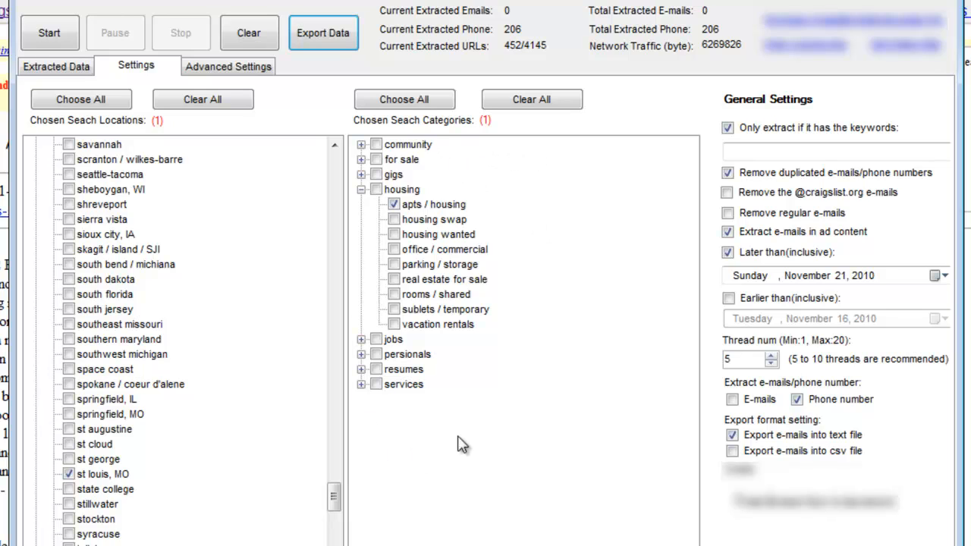
pyautogui.moveTo(485, 206)
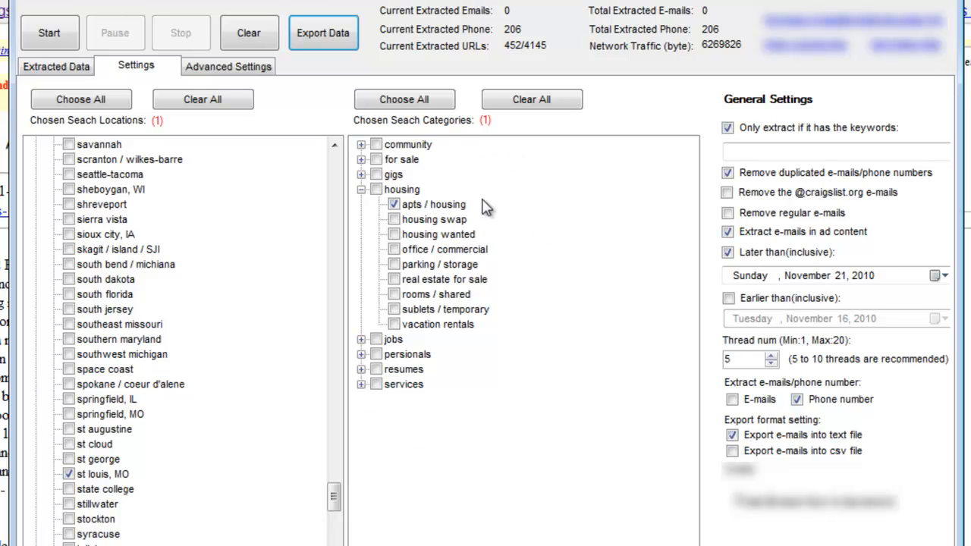
pyautogui.moveTo(475, 215)
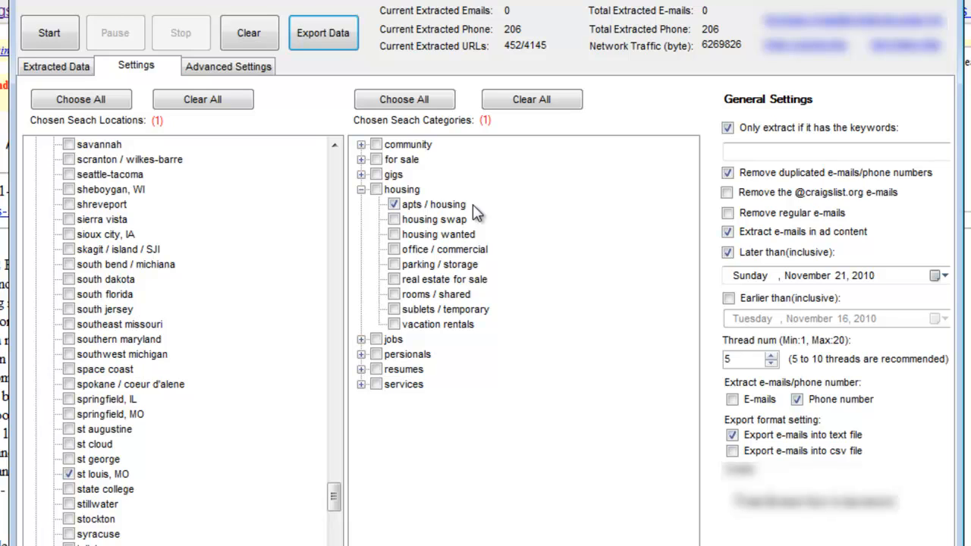
pyautogui.moveTo(487, 212)
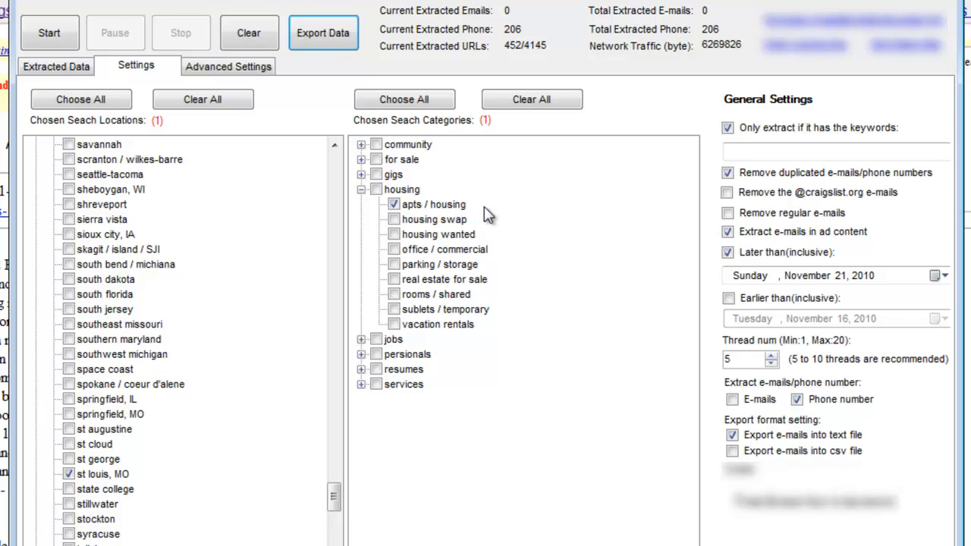
pyautogui.moveTo(818, 128)
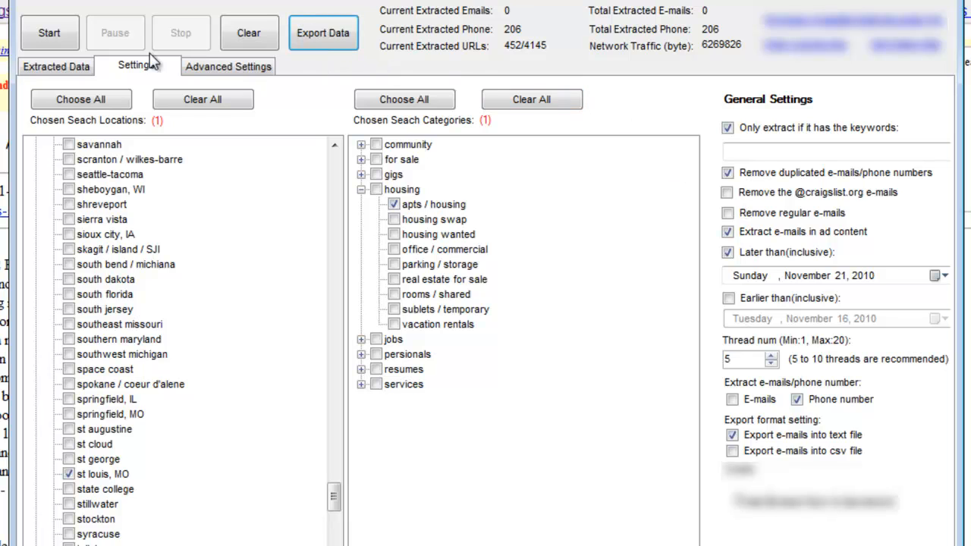
# Start harvesting phone numbers from the St. Louis apartment listings
pyautogui.click(48, 33)
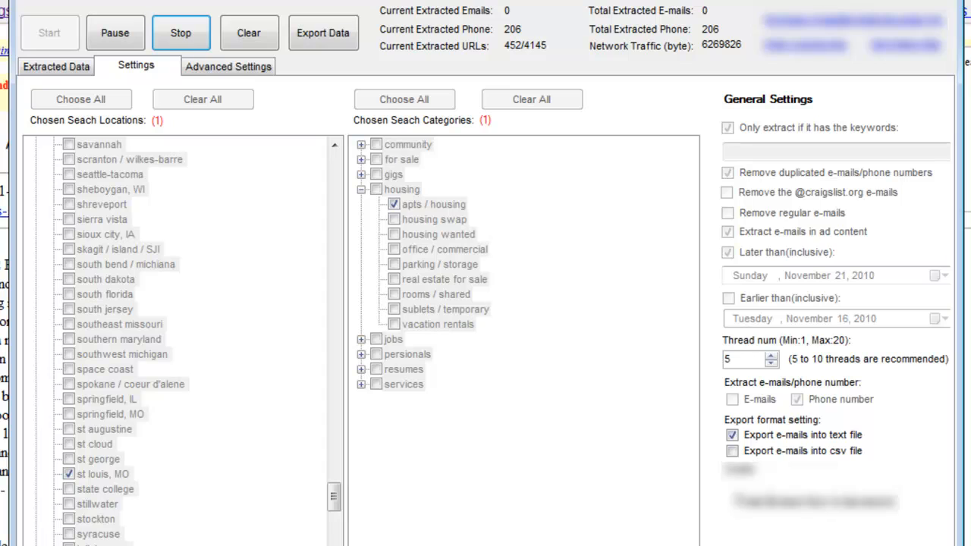
pyautogui.moveTo(286, 97)
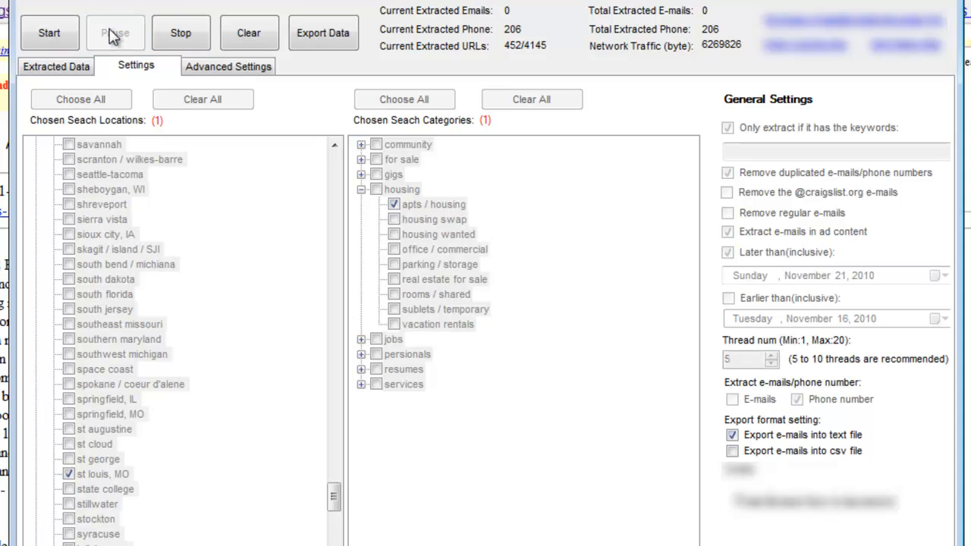
pyautogui.moveTo(325, 33)
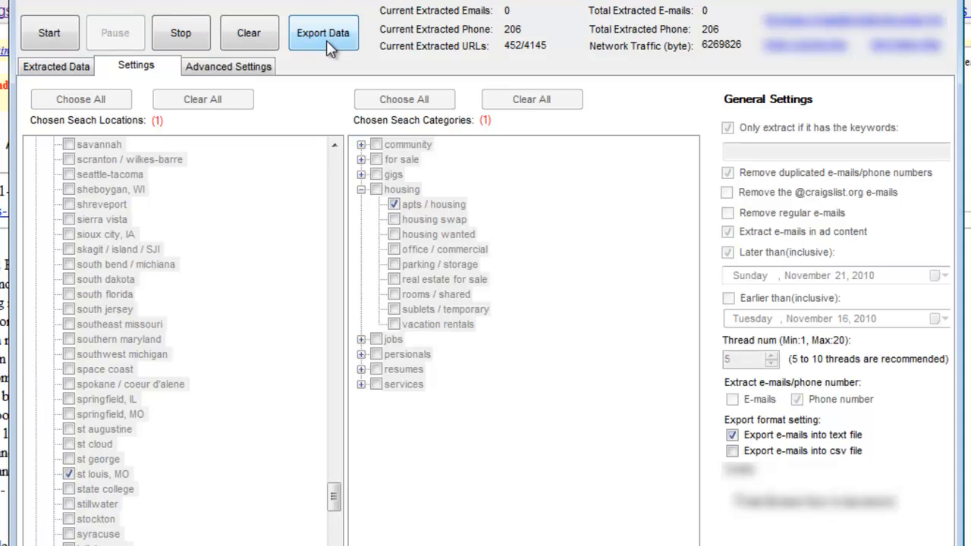
# Export the harvested numbers to email.txt and open that file from the harvester folder
pyautogui.click(324, 34)
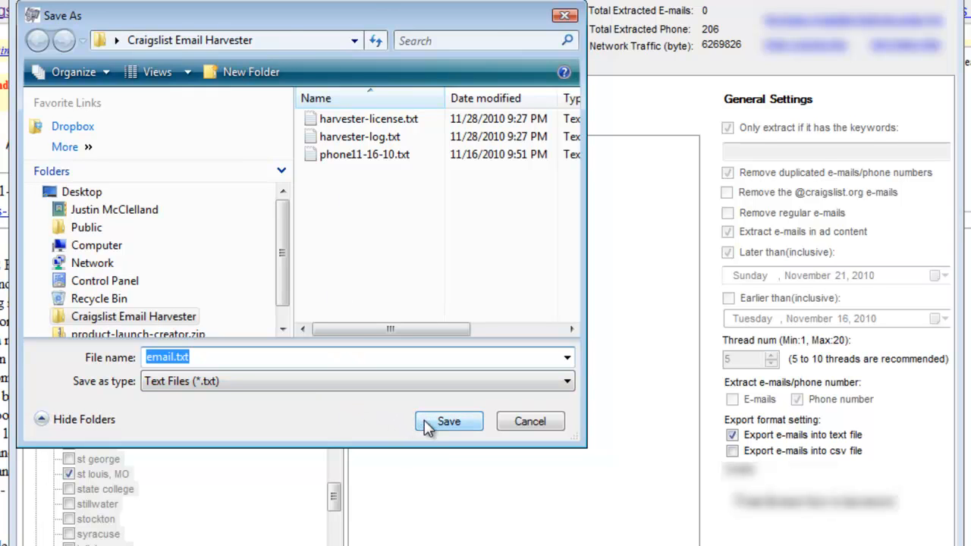
pyautogui.click(449, 422)
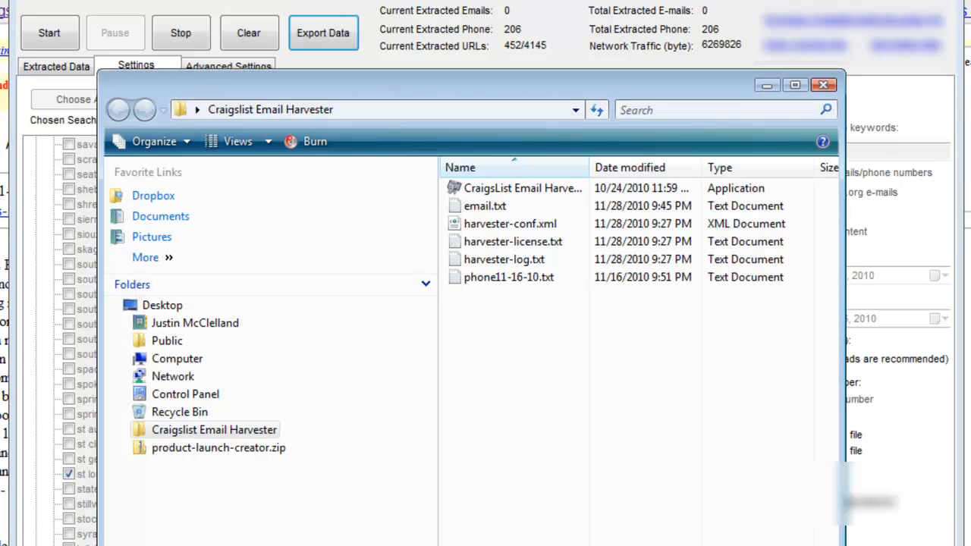
pyautogui.click(482, 207)
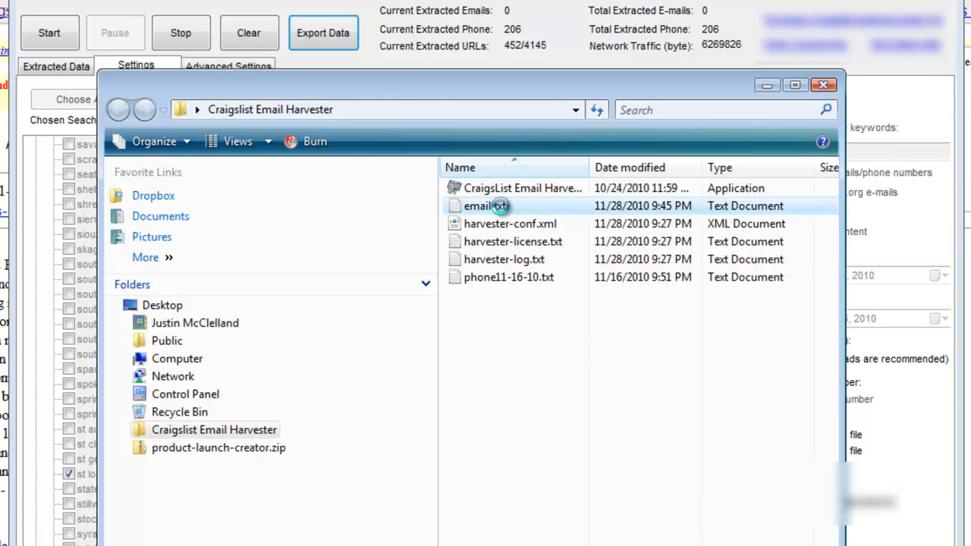
pyautogui.doubleClick(484, 206)
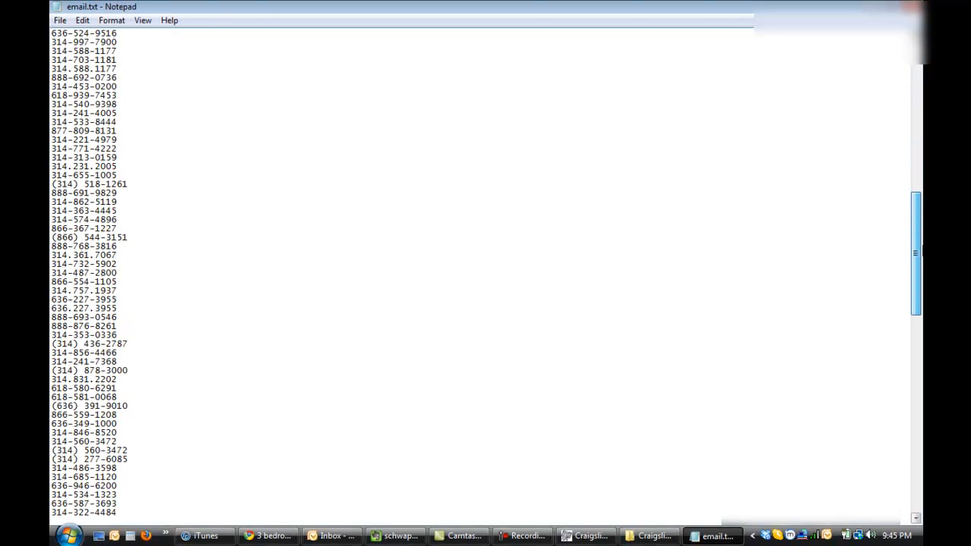
# Scroll down through the scraped St. Louis phone-number list in email.txt
pyautogui.scroll(-3)
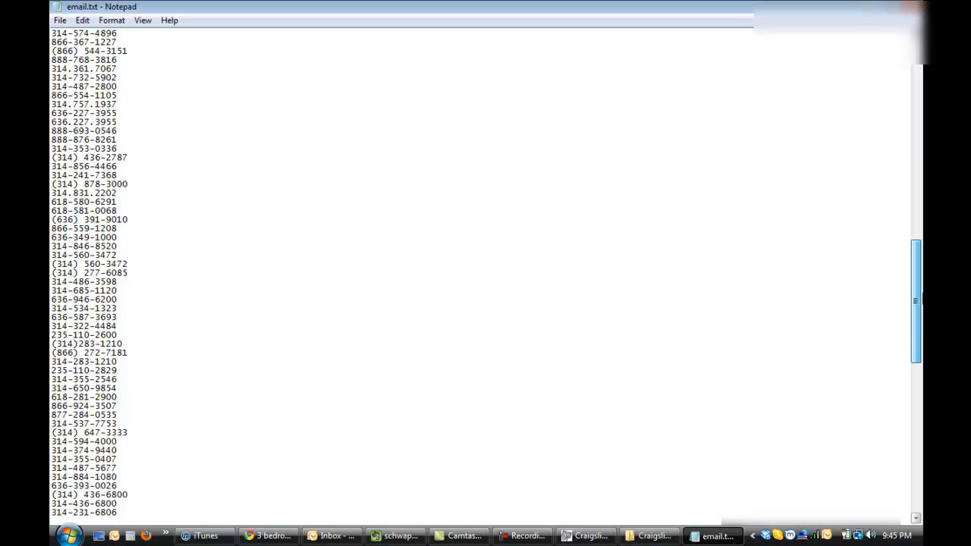
pyautogui.scroll(-3)
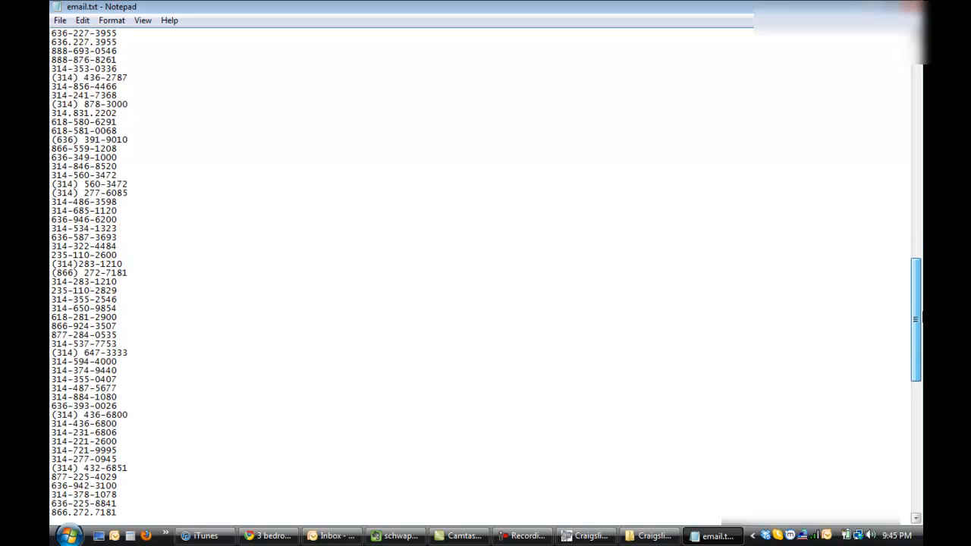
pyautogui.scroll(-3)
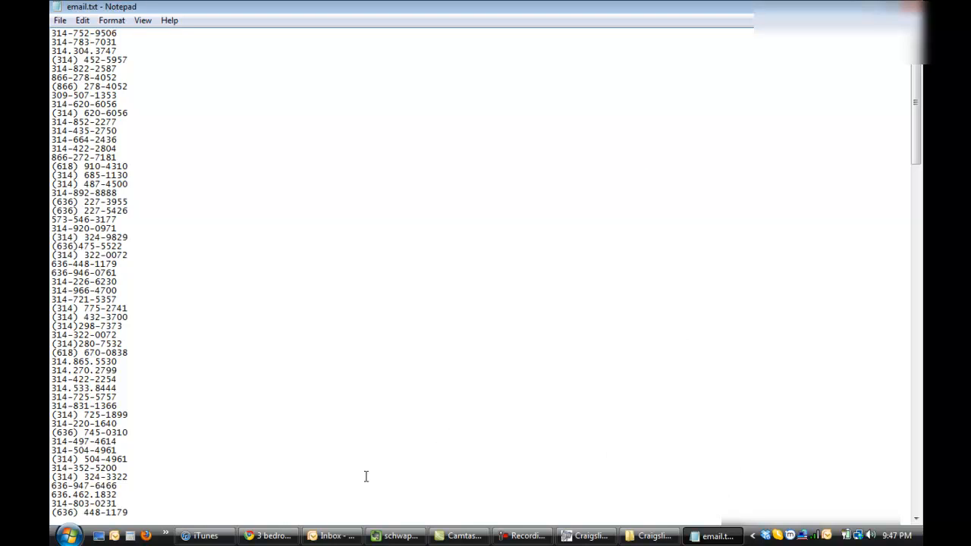
pyautogui.moveTo(273, 536)
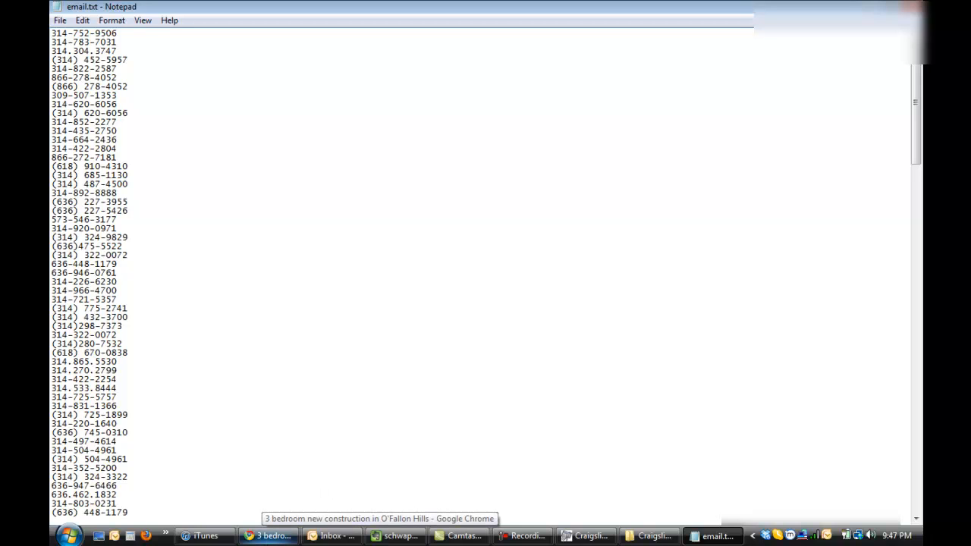
# Switch to the CallFire SMS Broadcast browser tab and scroll to the page footer
pyautogui.click(267, 534)
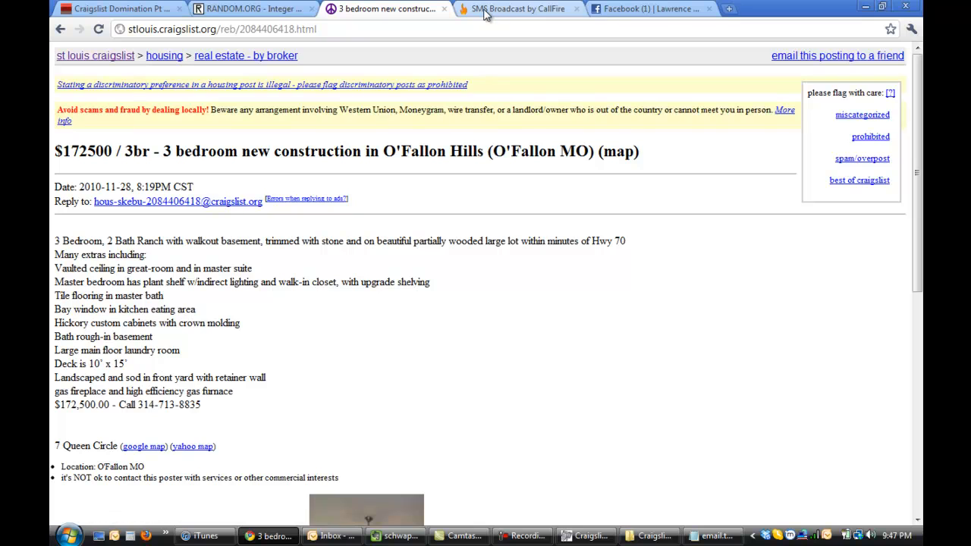
pyautogui.click(519, 10)
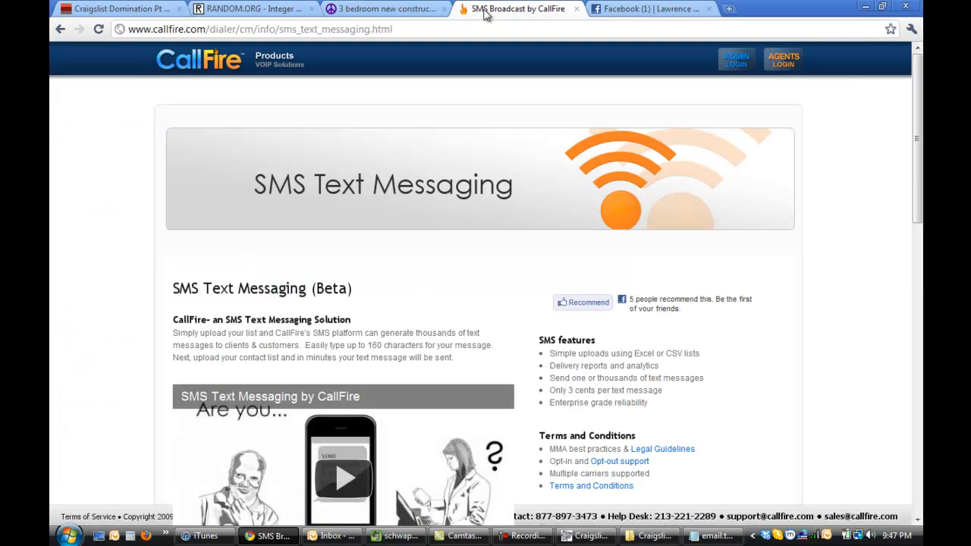
pyautogui.moveTo(918, 110)
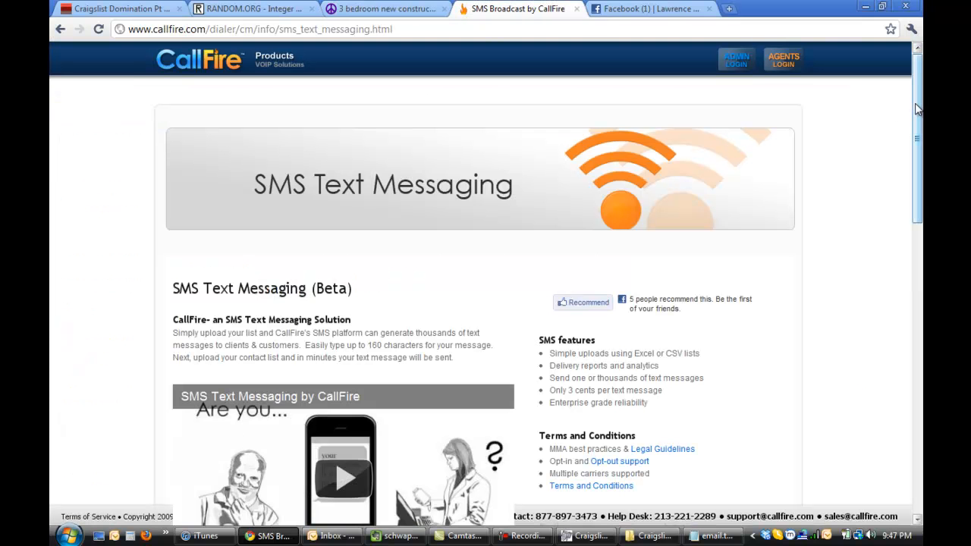
pyautogui.scroll(-3)
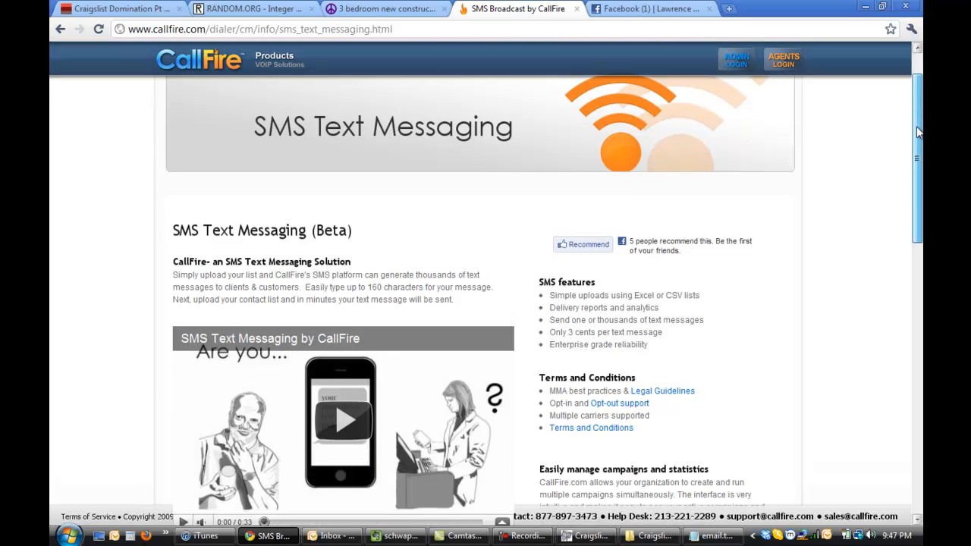
pyautogui.scroll(-3)
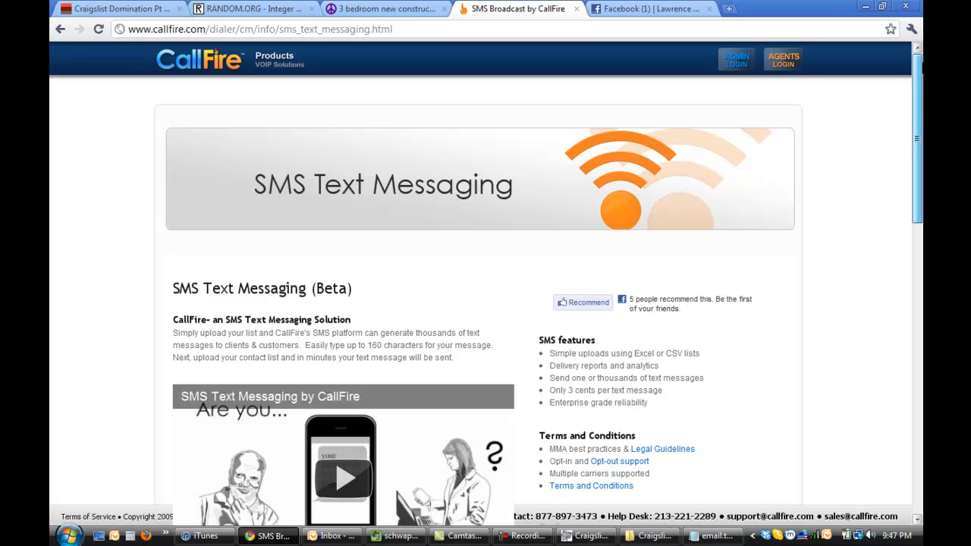
pyautogui.scroll(-3)
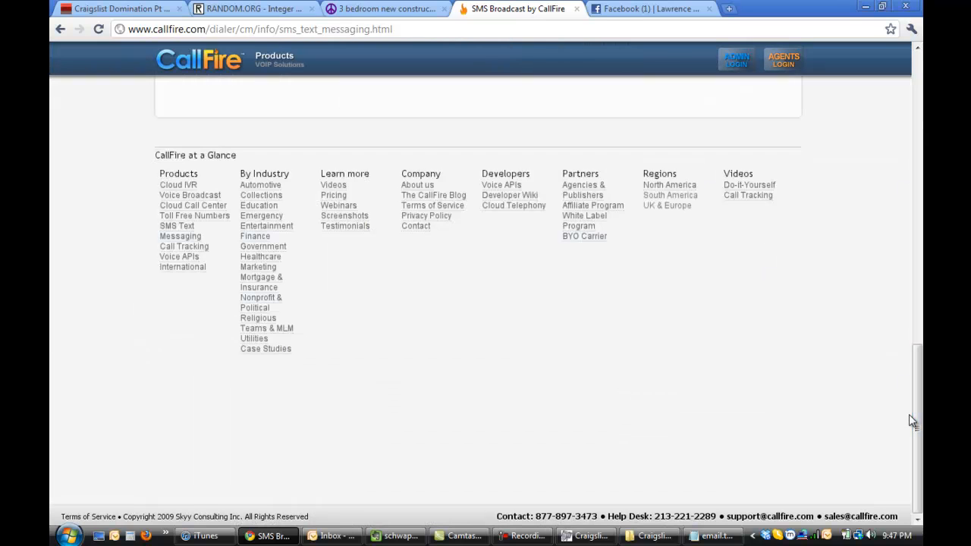
pyautogui.moveTo(190, 194)
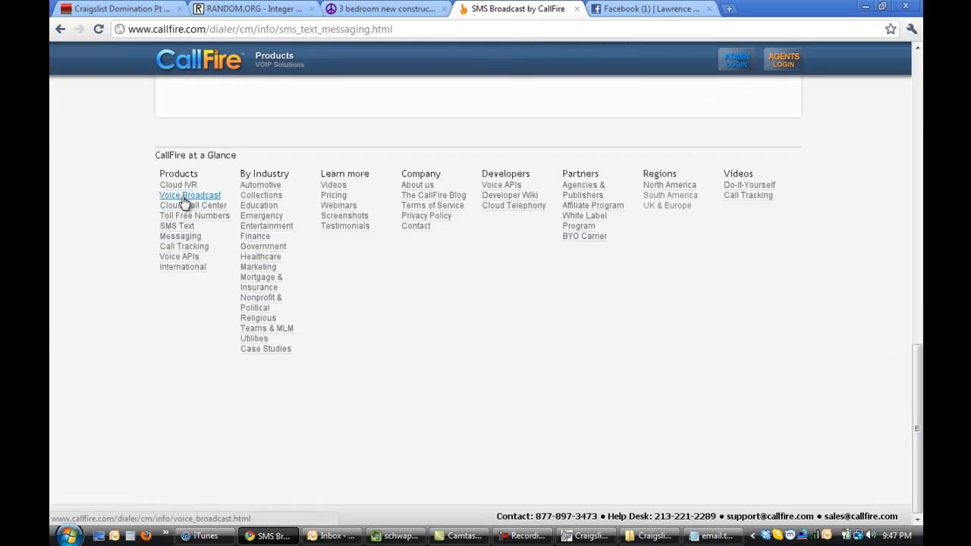
# Open CallFire's Voice Broadcast product page from the footer and scroll its overview
pyautogui.click(190, 194)
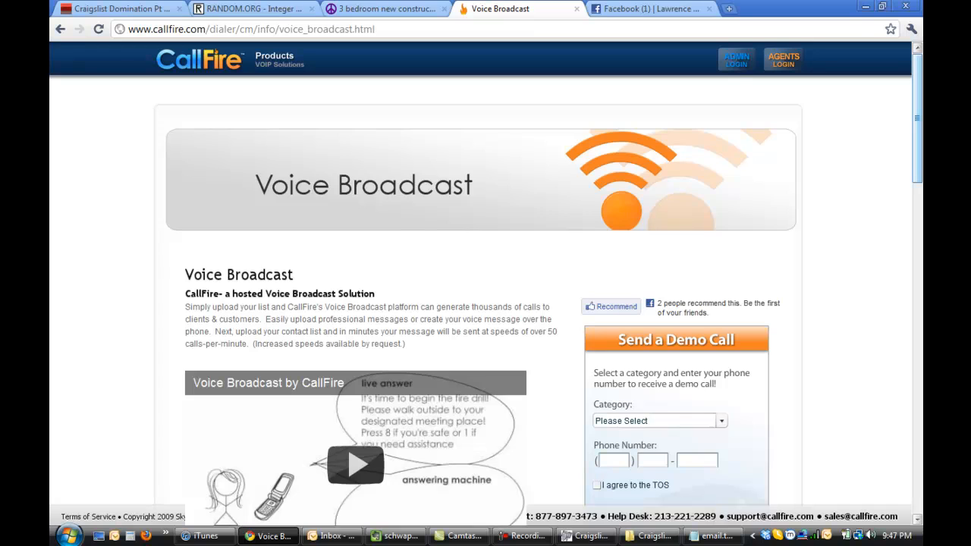
pyautogui.moveTo(916, 144)
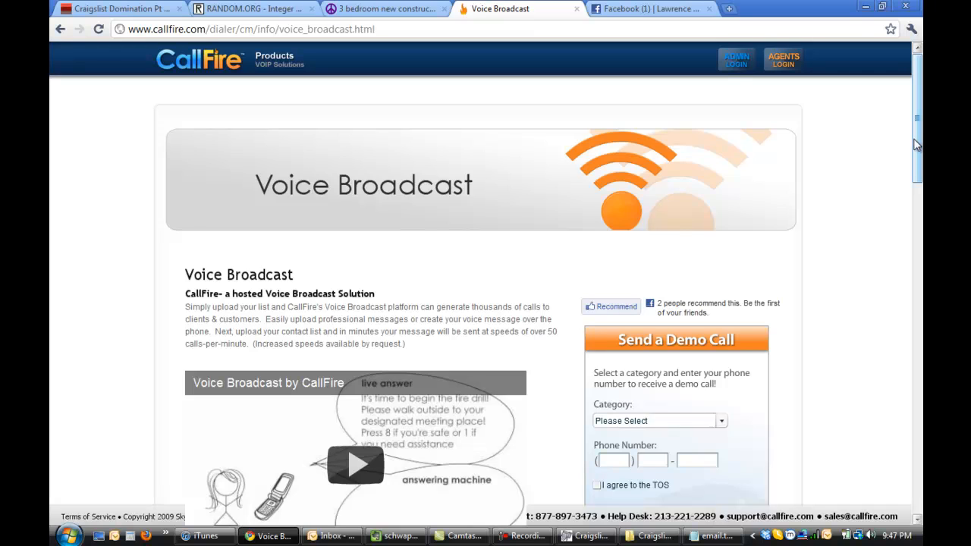
pyautogui.scroll(-3)
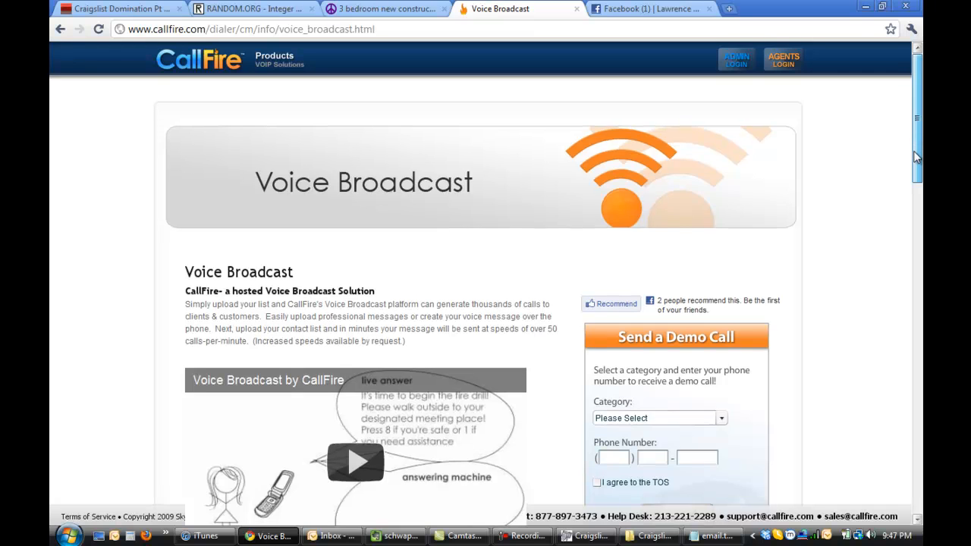
pyautogui.scroll(-3)
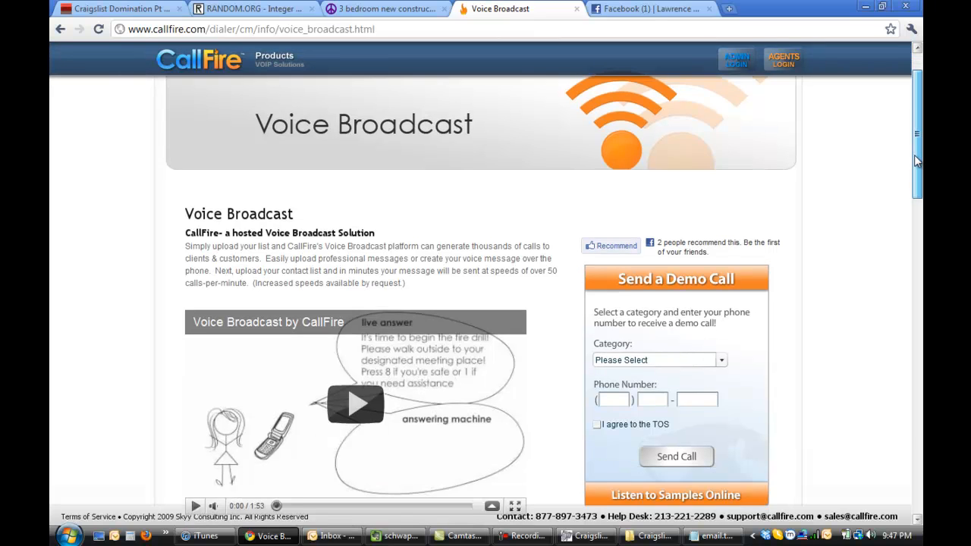